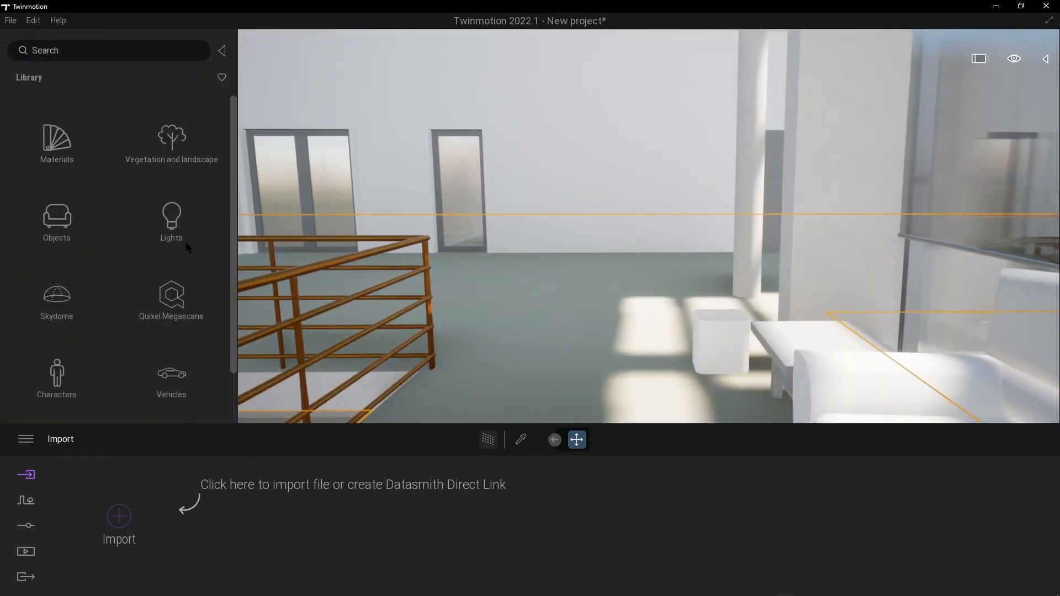
Navigate the Library through Objects, Home and Living room to the Sofas collection.
{"action": "left_click", "coordinate": [57, 220]}
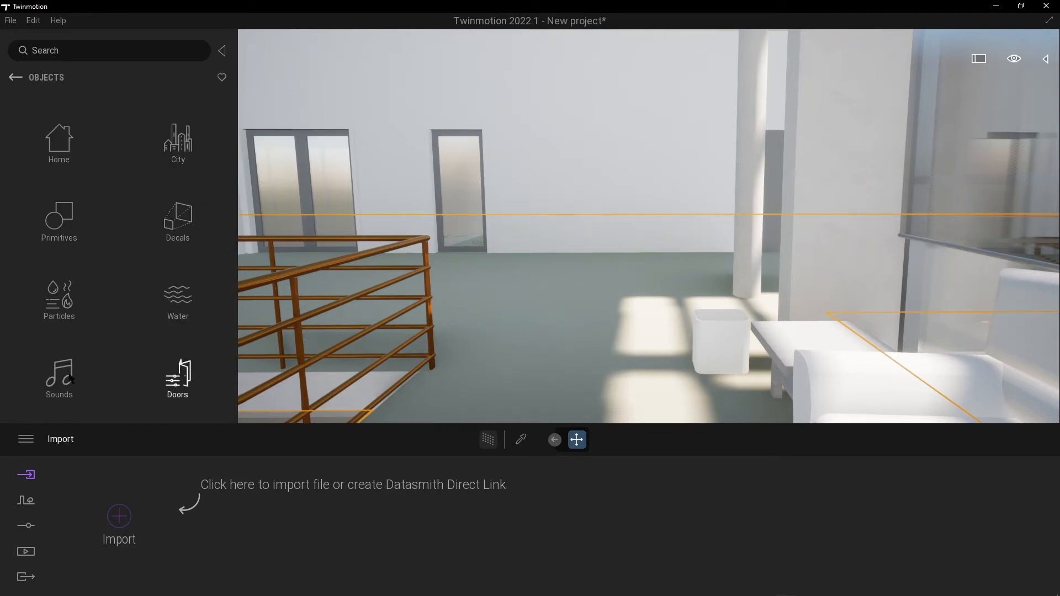
{"action": "left_click", "coordinate": [58, 142]}
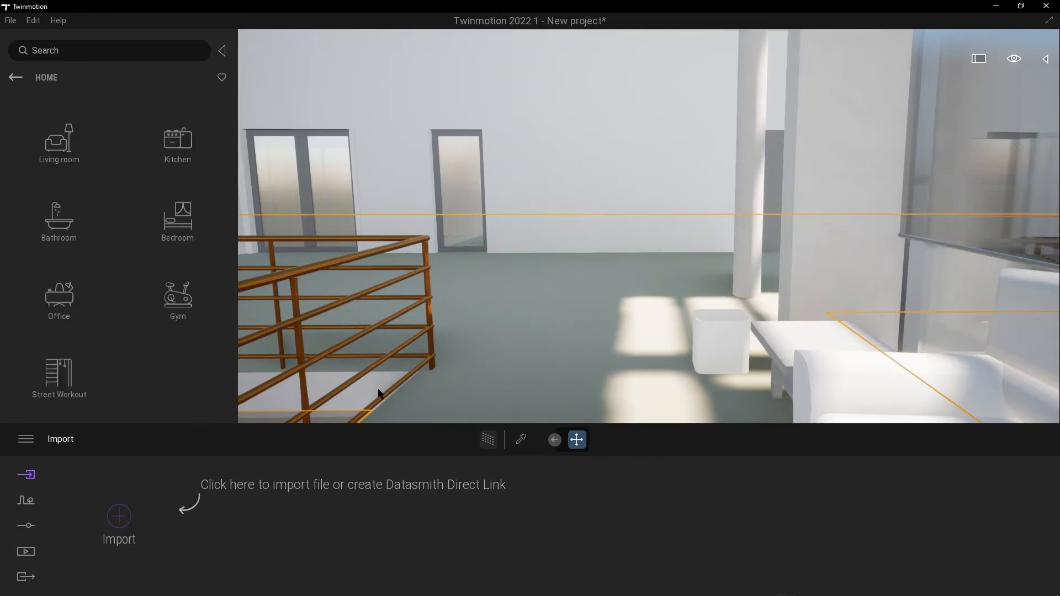
{"action": "mouse_move", "coordinate": [59, 141]}
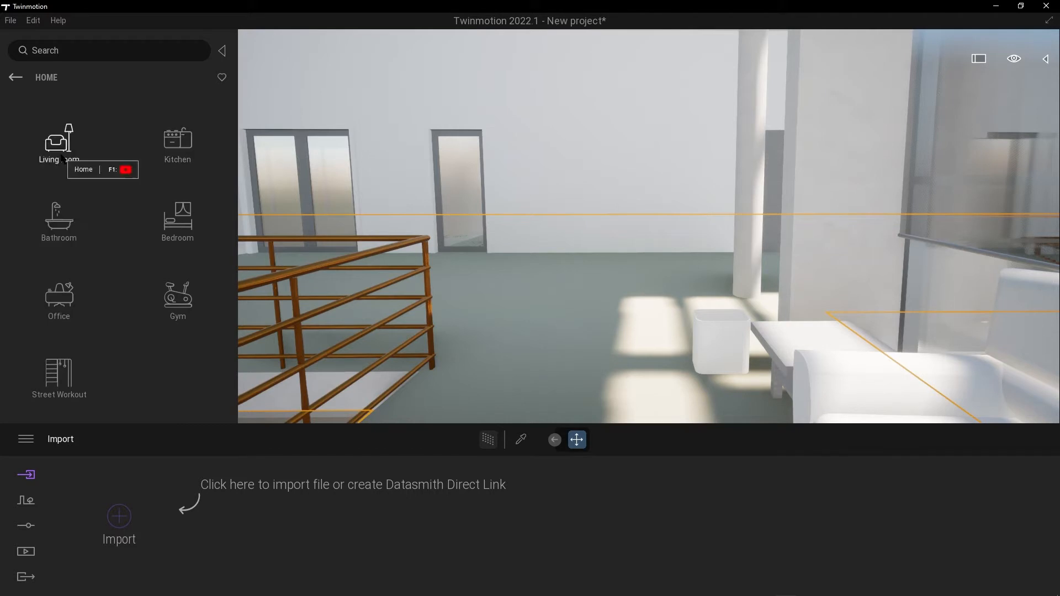
{"action": "left_click", "coordinate": [58, 142]}
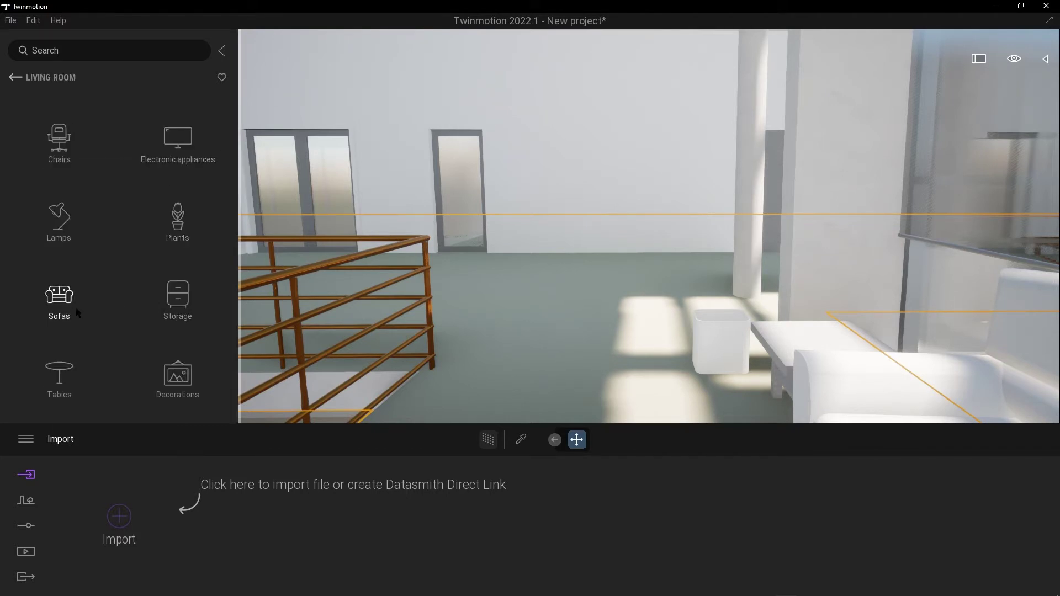
{"action": "left_click", "coordinate": [59, 294]}
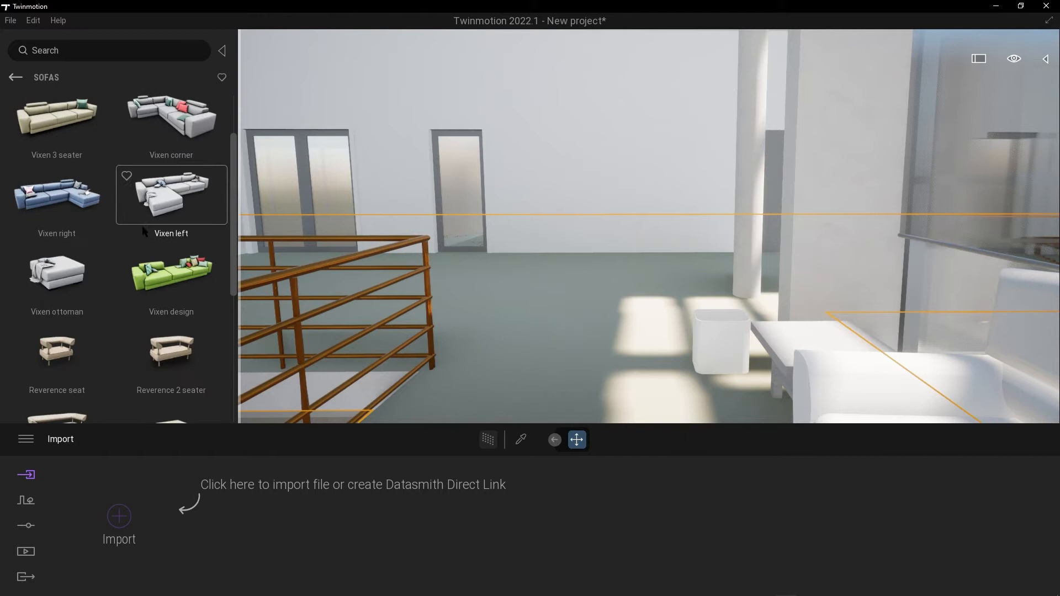
Drag a Reverence 3 seater sofa into the room and position it against the wall.
{"action": "scroll", "scroll_direction": "down", "scroll_amount": 3}
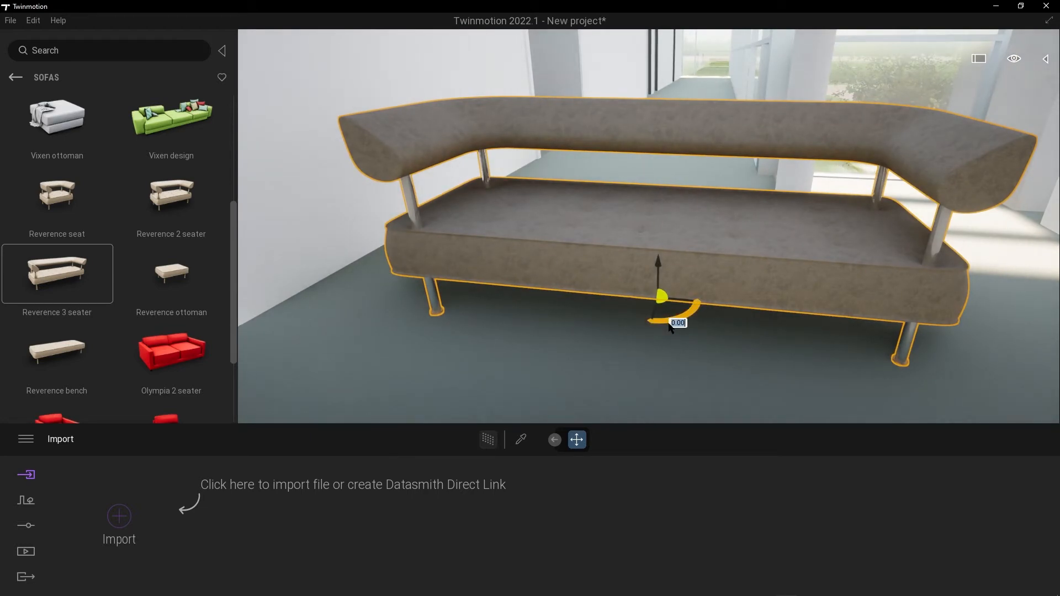
{"action": "left_click_drag", "start_coordinate": [673, 322], "coordinate": [700, 312]}
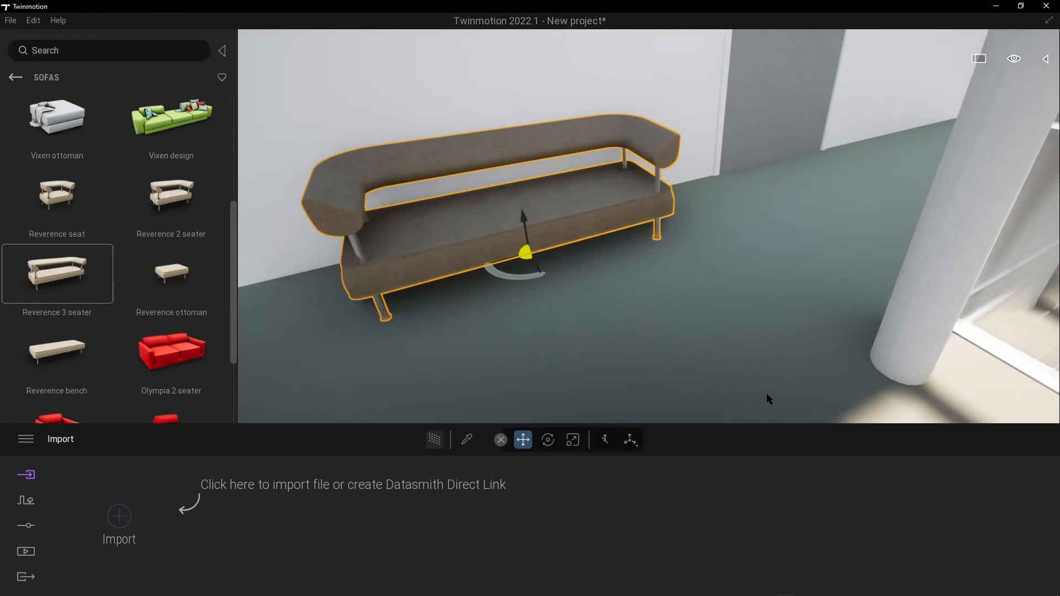
Try the rotate and scale tools on the sofa, return to move, then go back to Living room categories.
{"action": "left_click", "coordinate": [548, 439]}
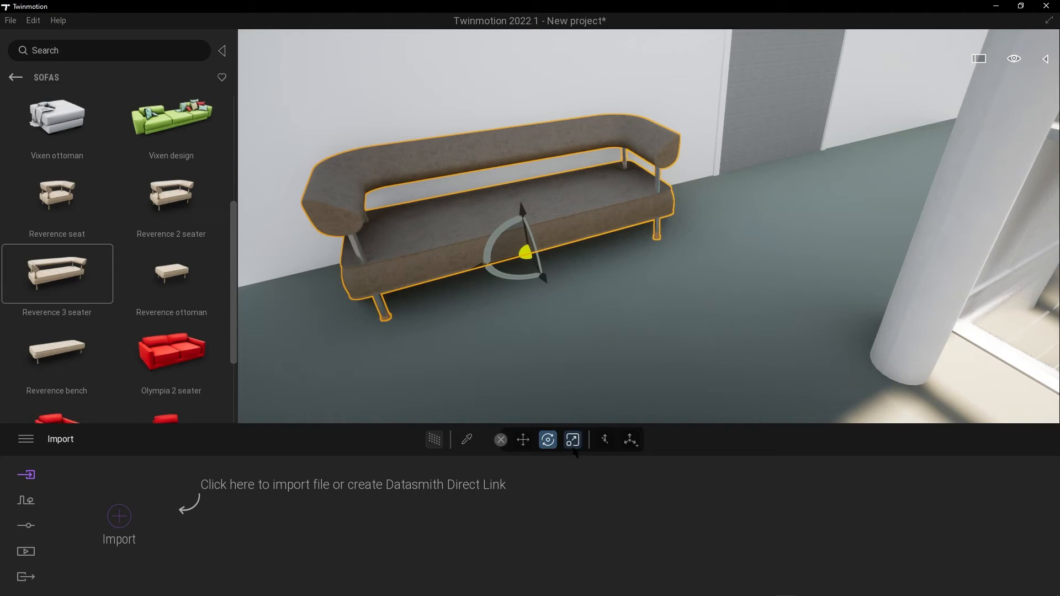
{"action": "left_click", "coordinate": [572, 440]}
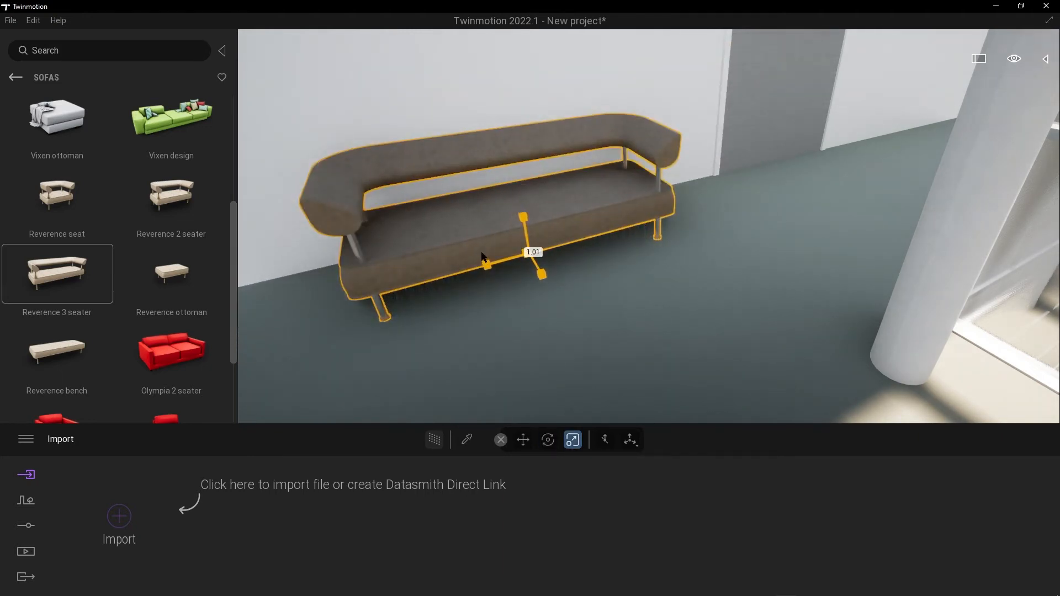
{"action": "left_click", "coordinate": [548, 440]}
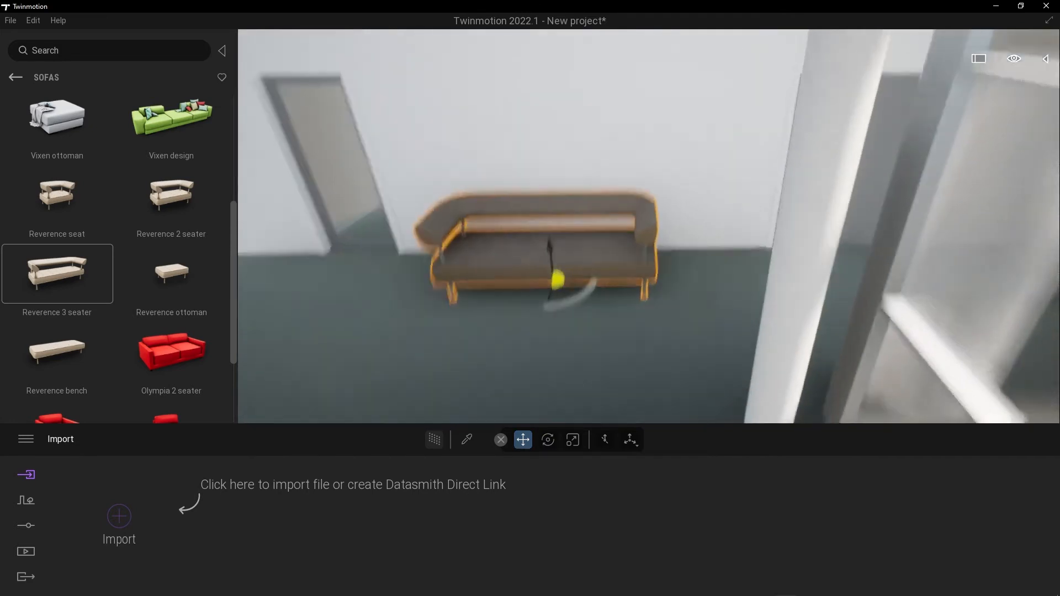
{"action": "left_click", "coordinate": [13, 78]}
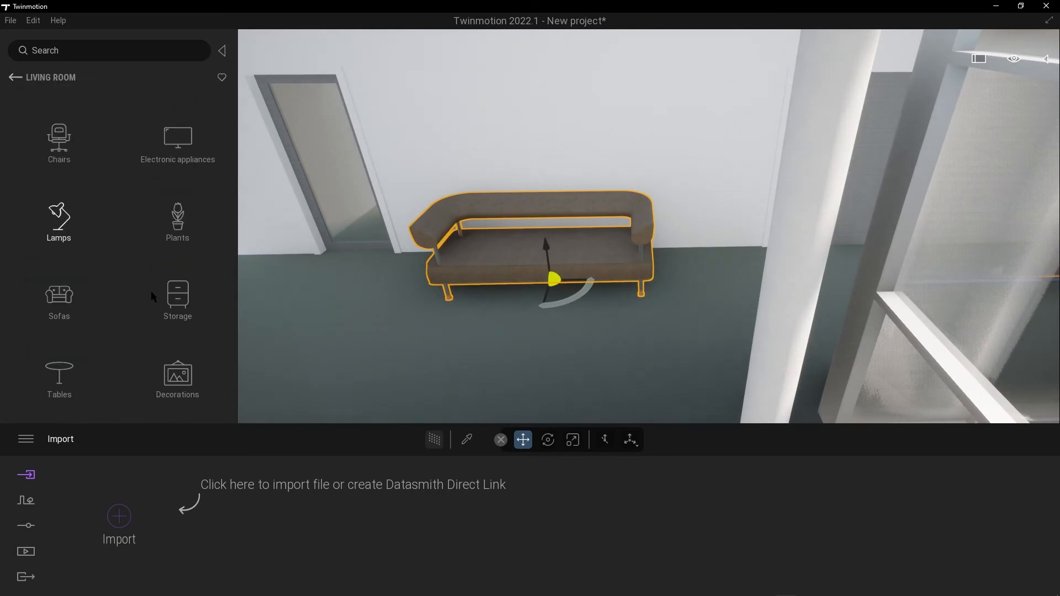
Place a Monstera from the Plants collection on the floor beside the sofa.
{"action": "left_click", "coordinate": [177, 221]}
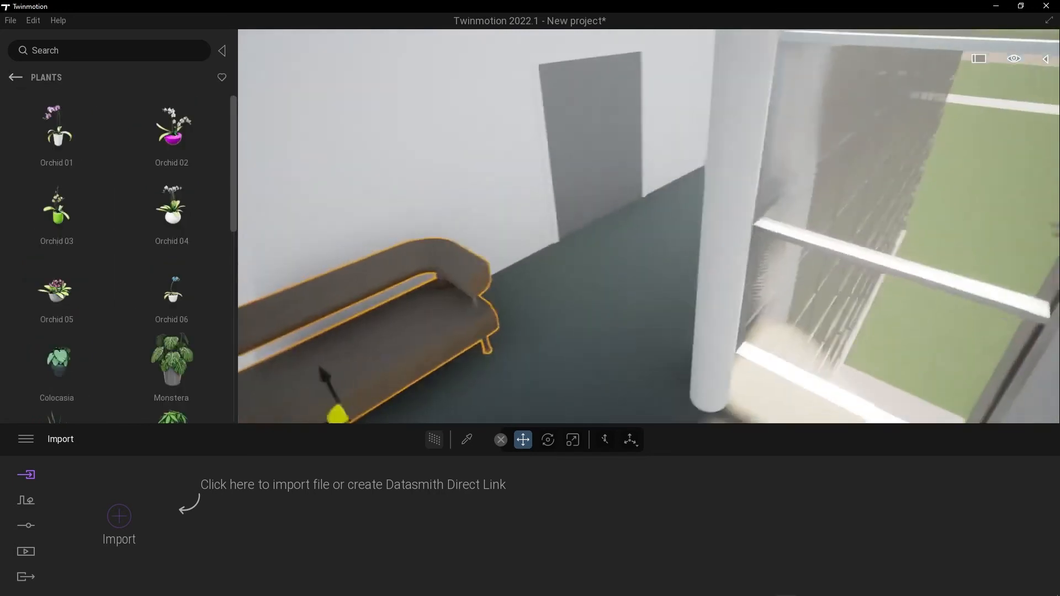
{"action": "left_click", "coordinate": [171, 359]}
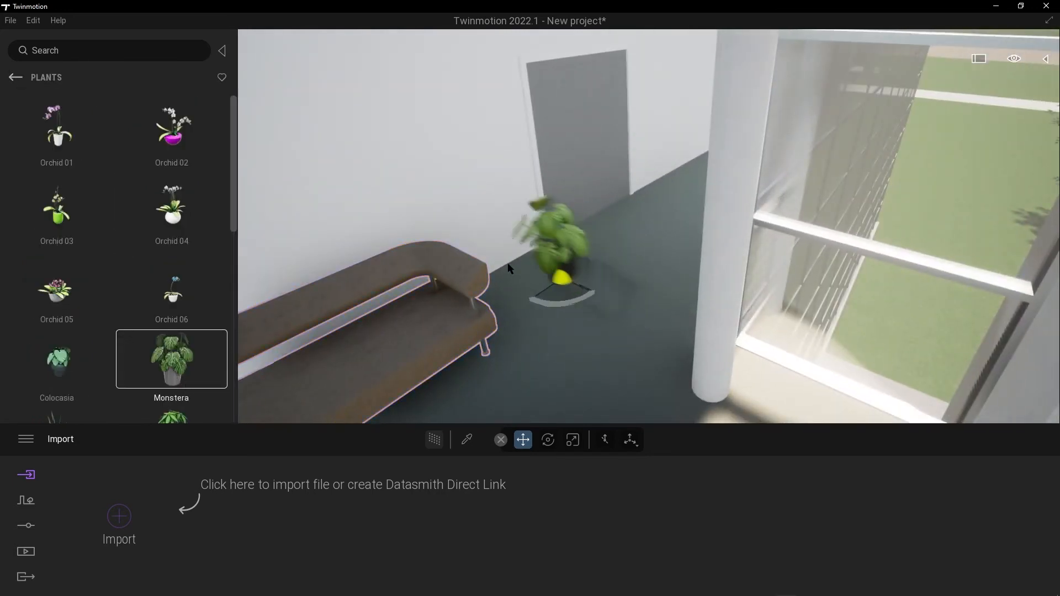